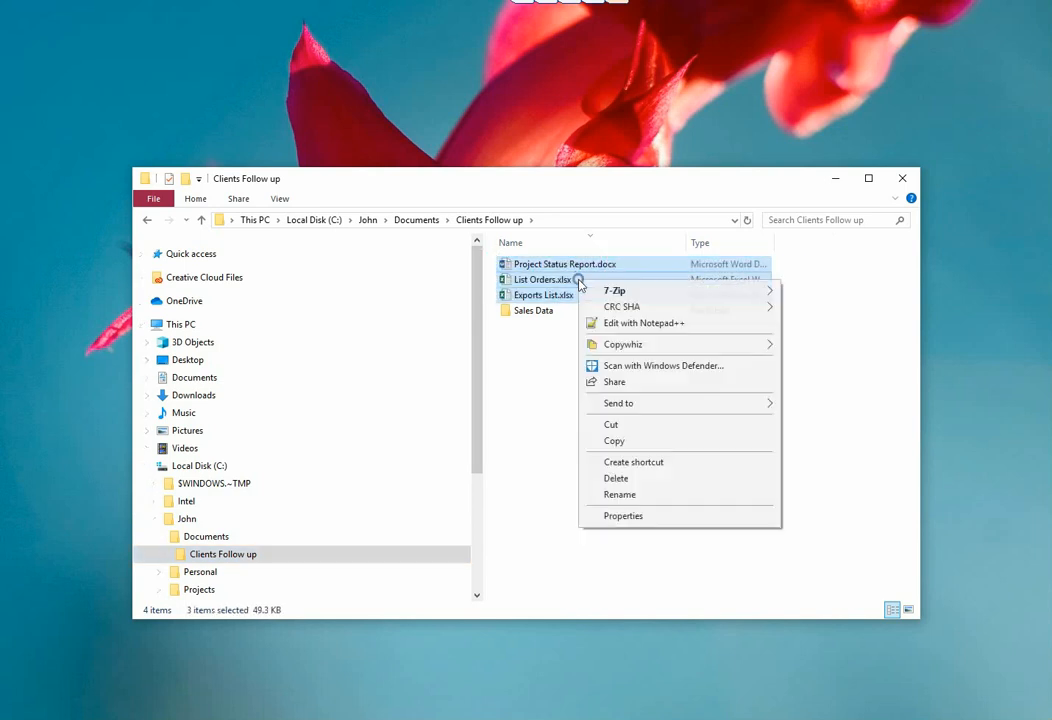
{"action": "mouse_move", "coordinate": [624, 344]}
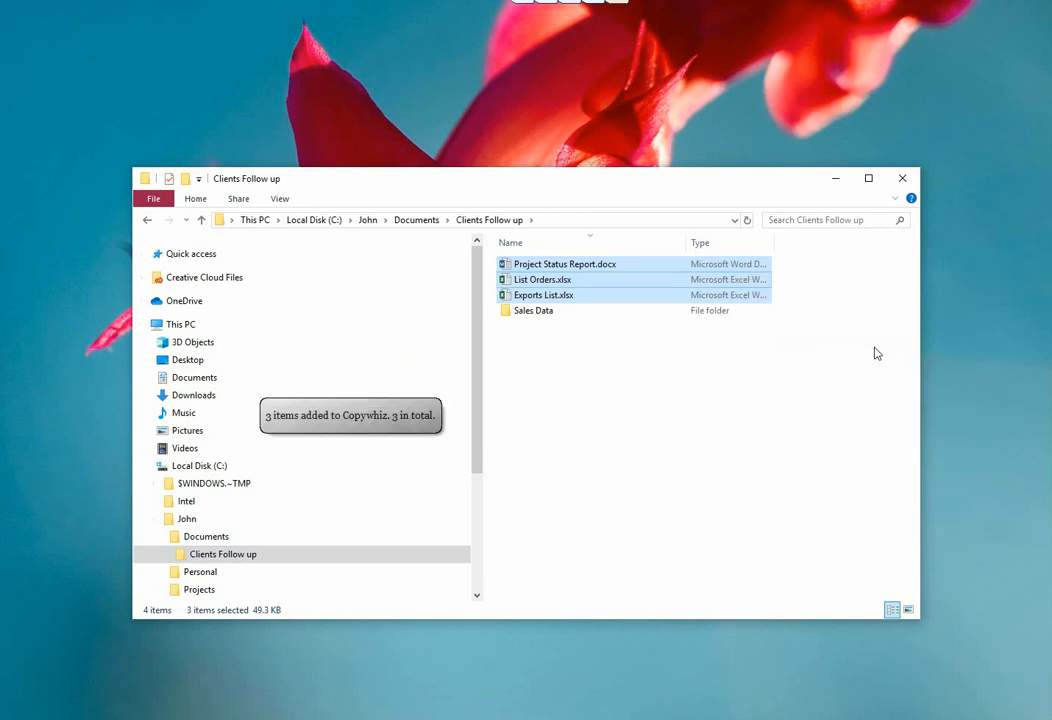
Step: Expand Documents in the navigation pane to reveal its subfolders
{"action": "left_click", "coordinate": [148, 376]}
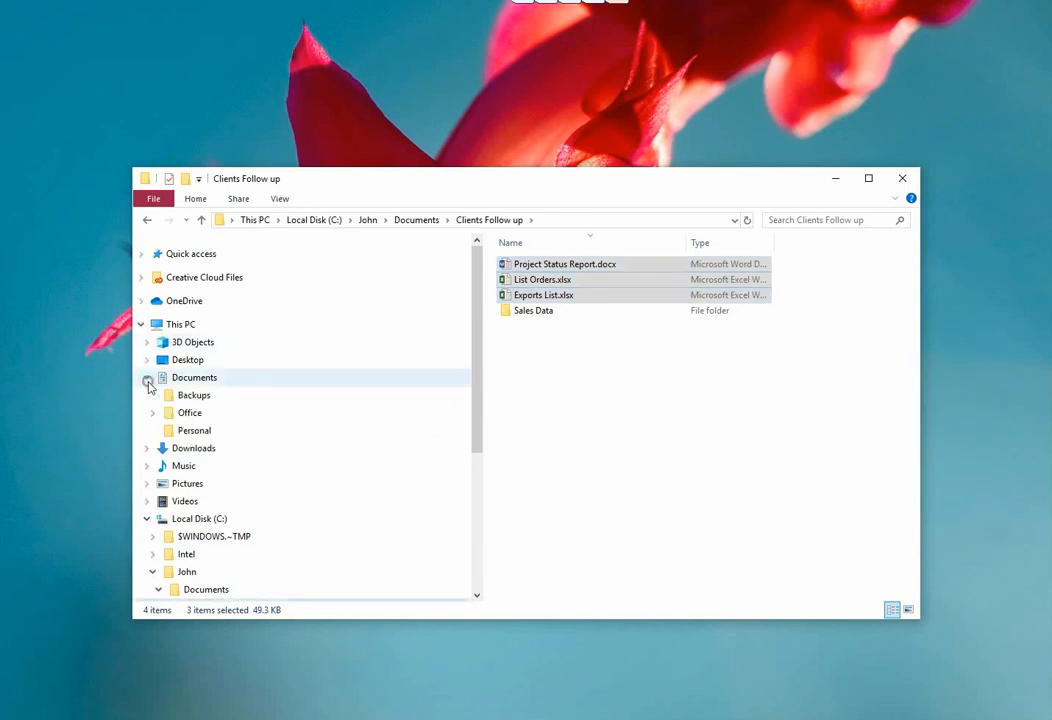
Step: Open the empty Backups folder and launch Copywhiz Paste Advanced for the three queued files
{"action": "left_click", "coordinate": [192, 396]}
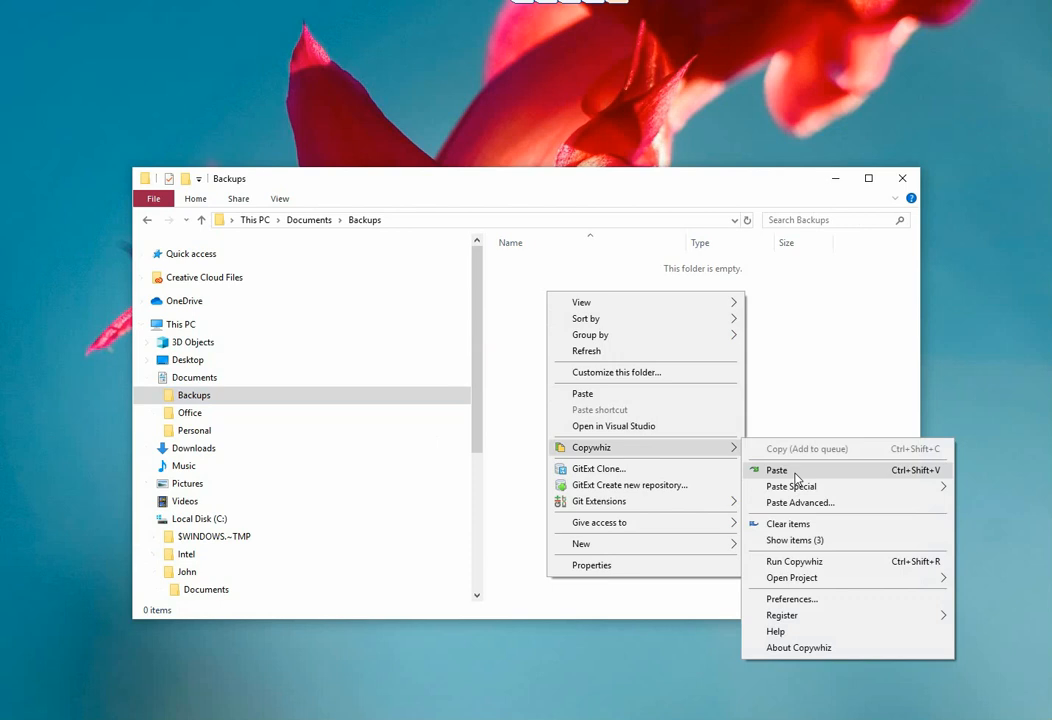
{"action": "left_click", "coordinate": [776, 470]}
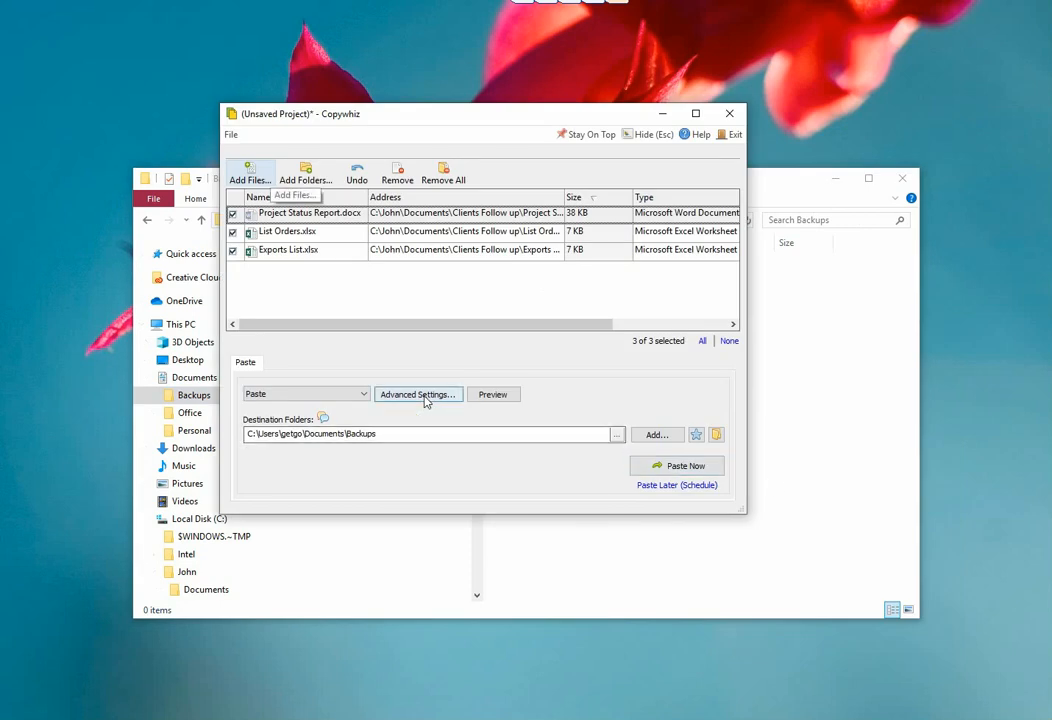
Step: In Advanced Settings > General, enable Run silently with Show log kept at On error, and confirm
{"action": "left_click", "coordinate": [418, 392]}
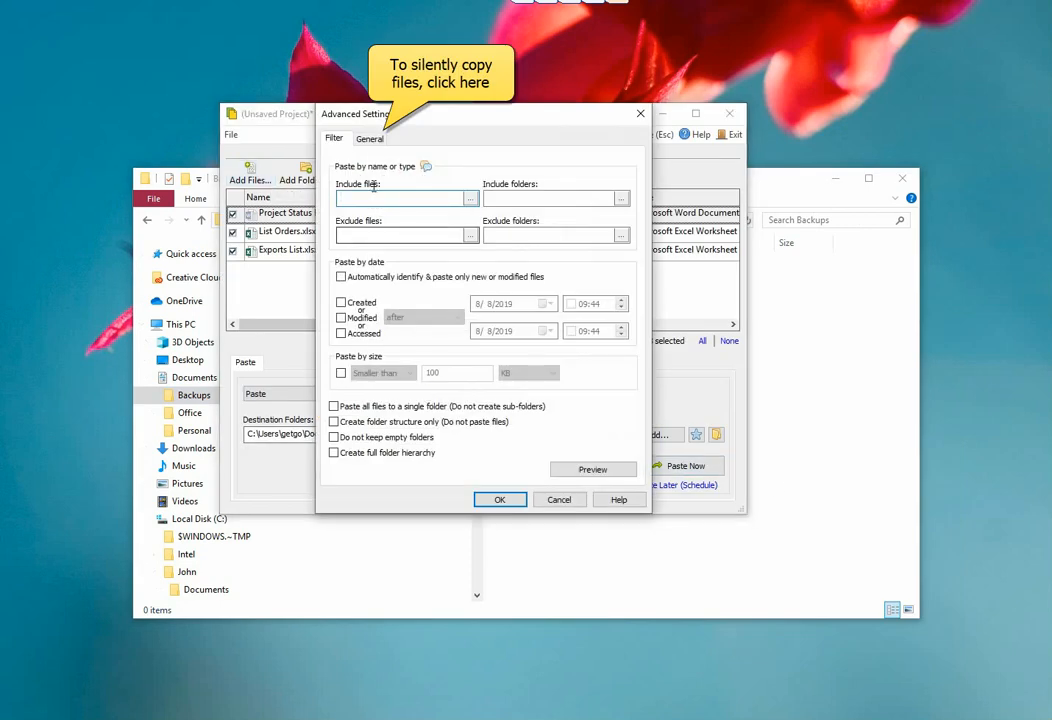
{"action": "left_click", "coordinate": [370, 138]}
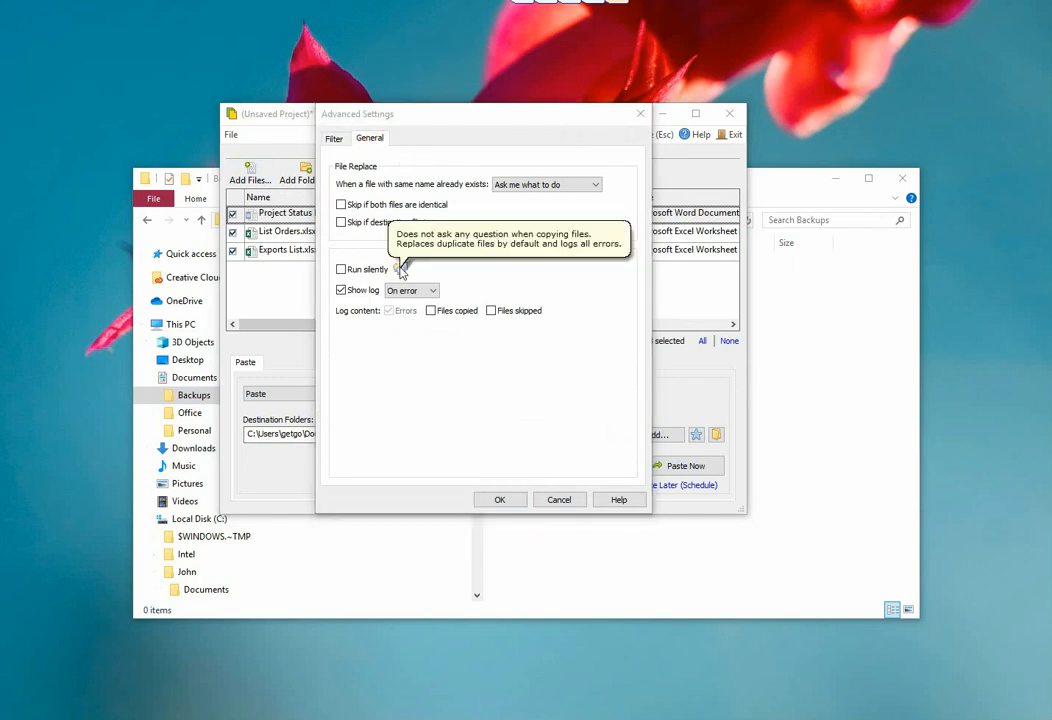
{"action": "mouse_move", "coordinate": [396, 272]}
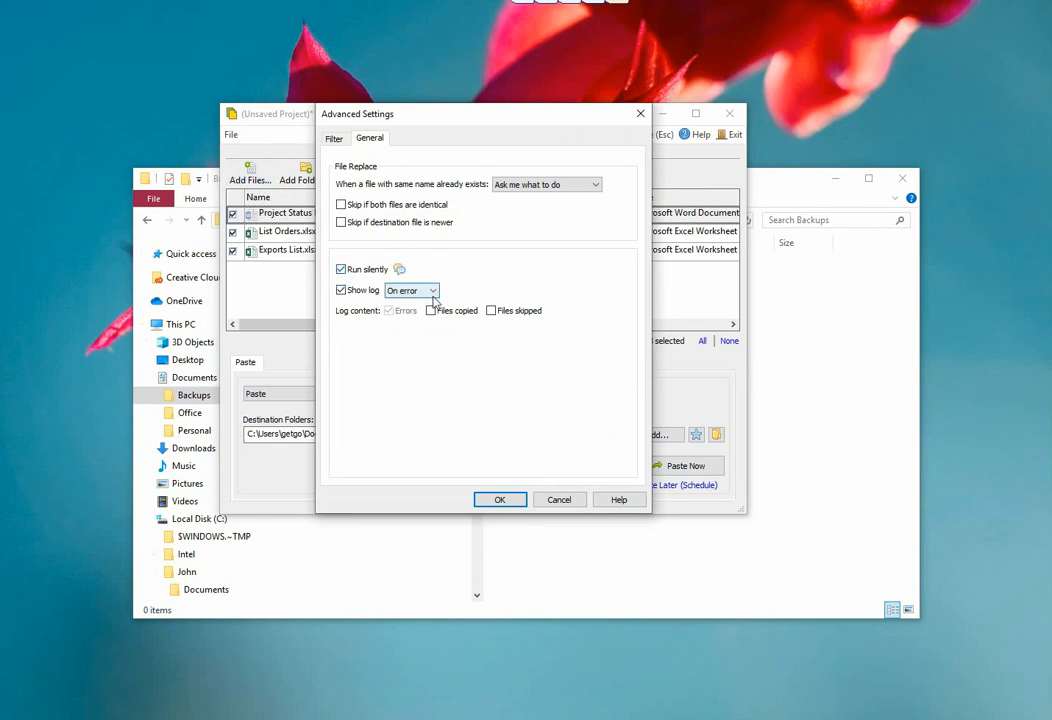
{"action": "mouse_move", "coordinate": [432, 296]}
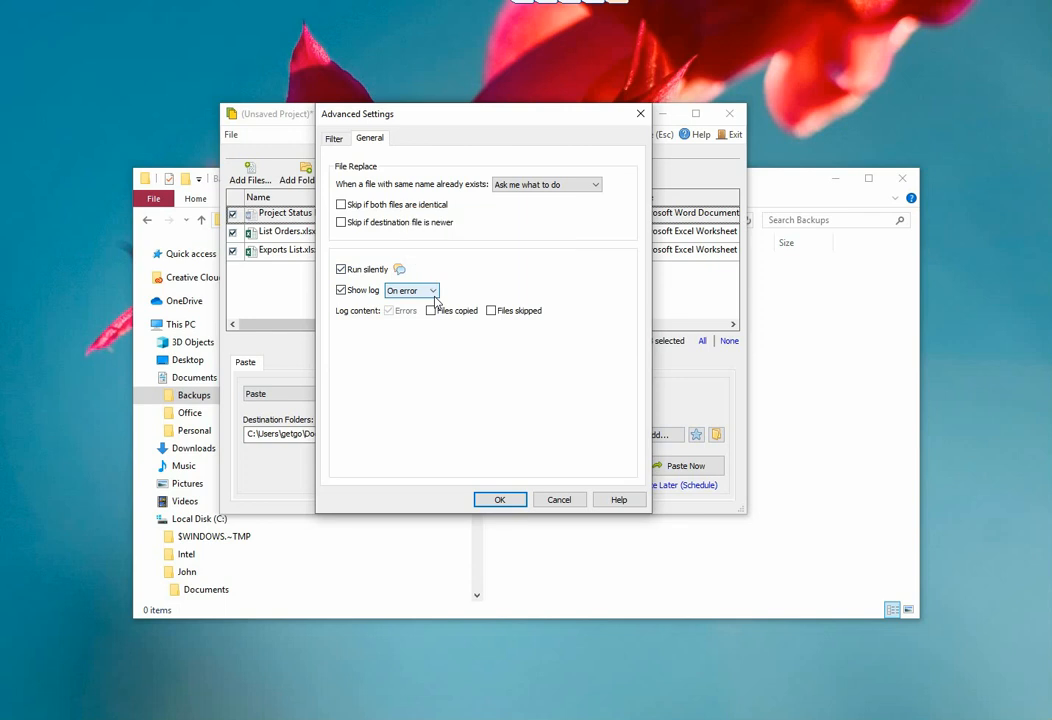
{"action": "left_click", "coordinate": [500, 500]}
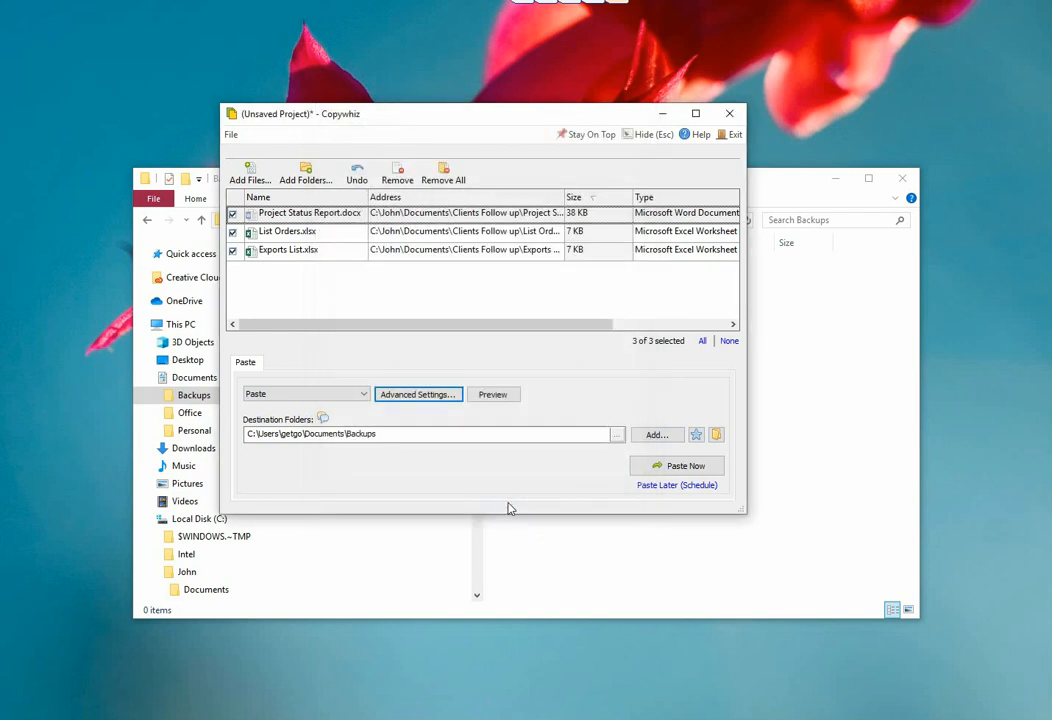
Step: Run Paste Now into Backups, review the Notepad error log for the missing Project Status Report.docx, and close it
{"action": "left_click", "coordinate": [676, 464]}
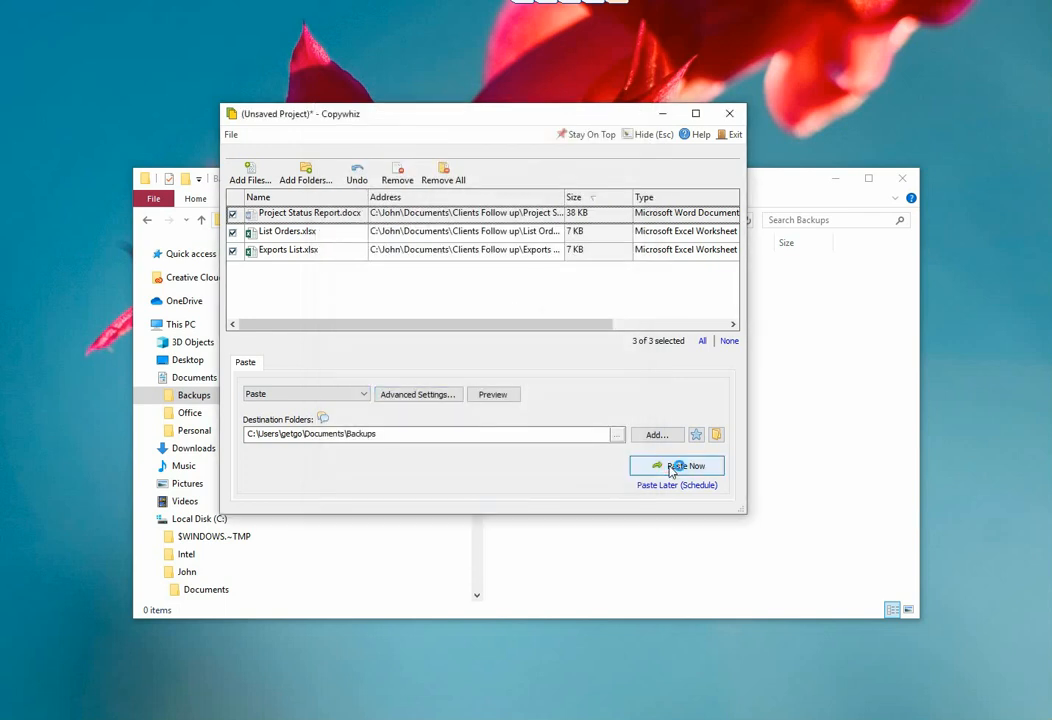
{"action": "left_click", "coordinate": [676, 464]}
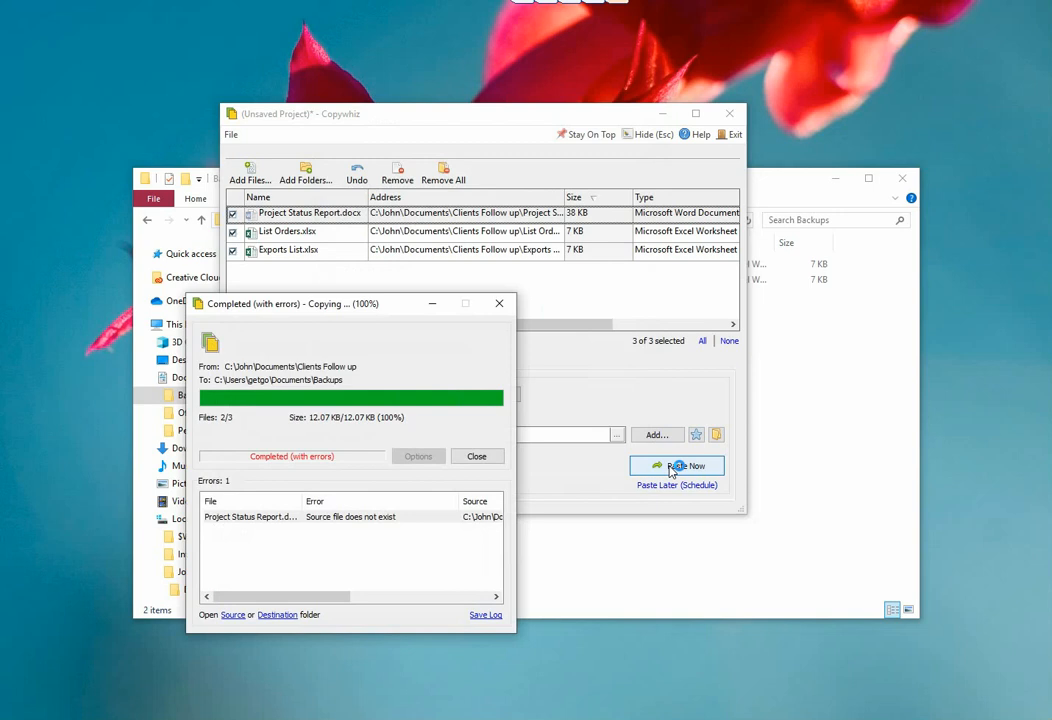
{"action": "left_click", "coordinate": [486, 616]}
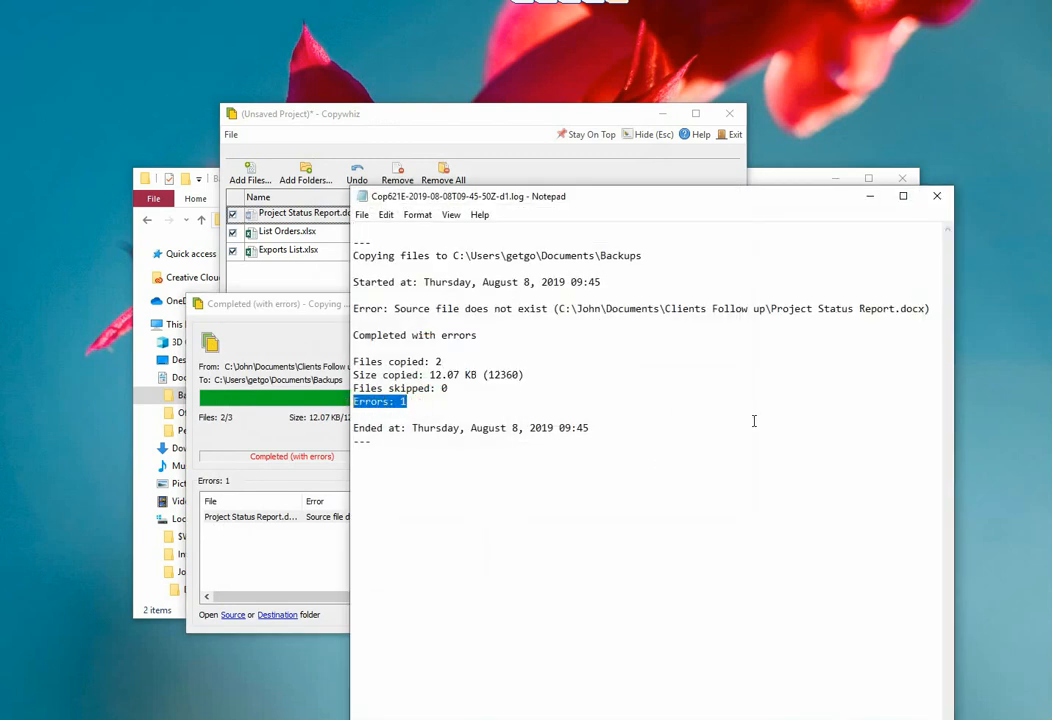
{"action": "left_click", "coordinate": [936, 196]}
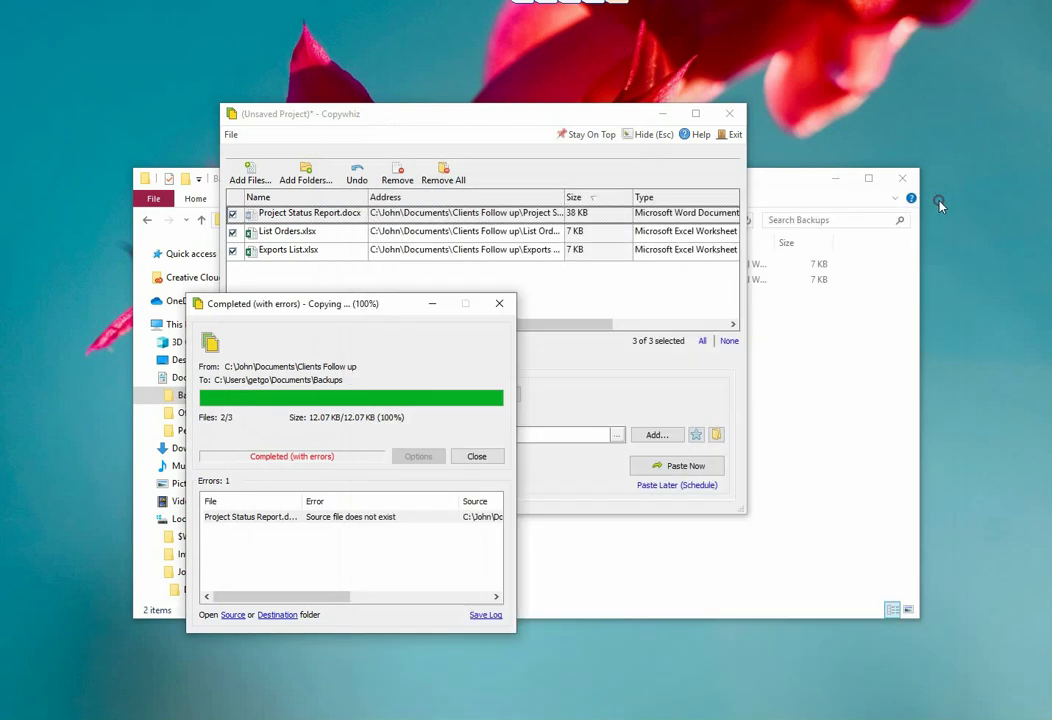
{"action": "mouse_move", "coordinate": [486, 618]}
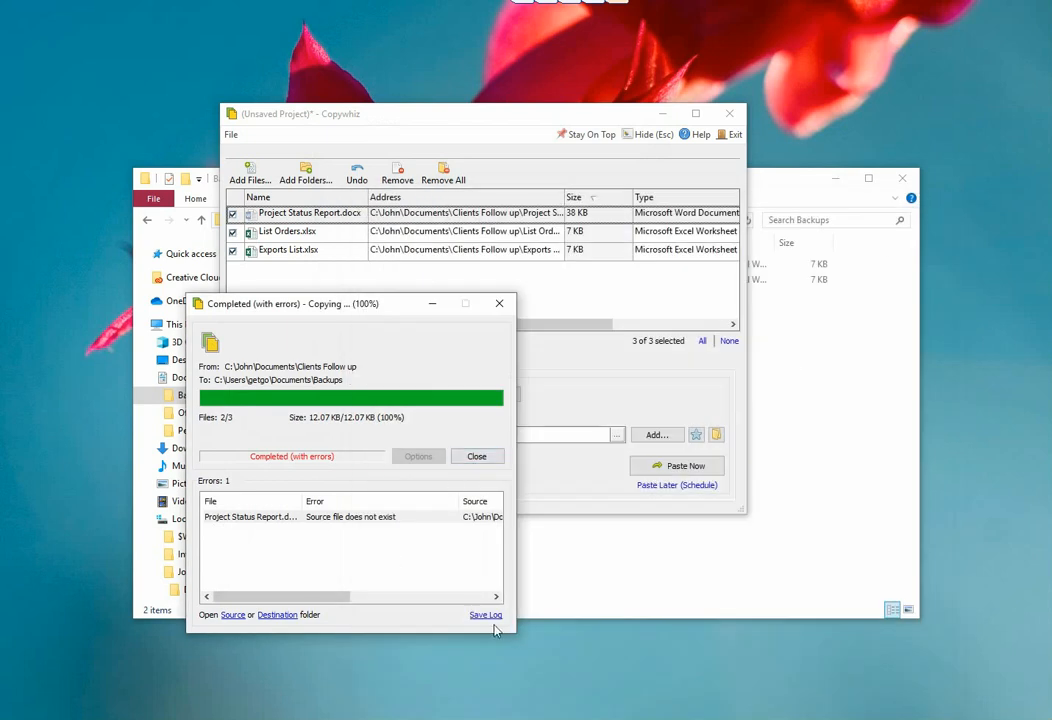
{"action": "mouse_move", "coordinate": [496, 482]}
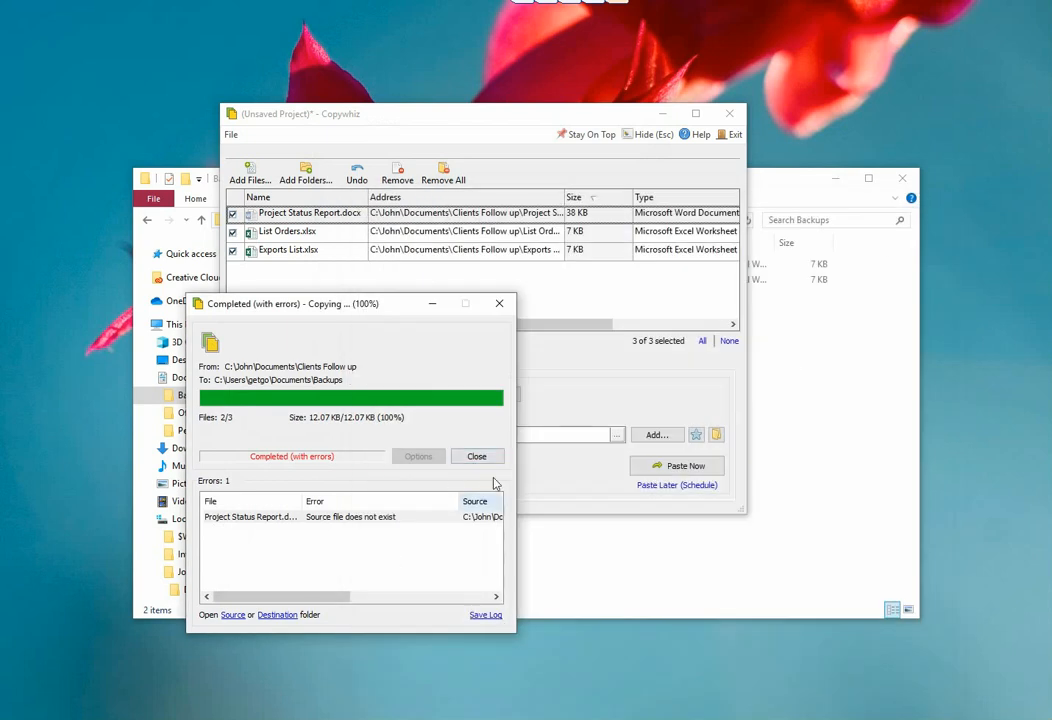
Step: Close the Completed (with errors) results dialog, leaving the three files listed
{"action": "left_click", "coordinate": [478, 456]}
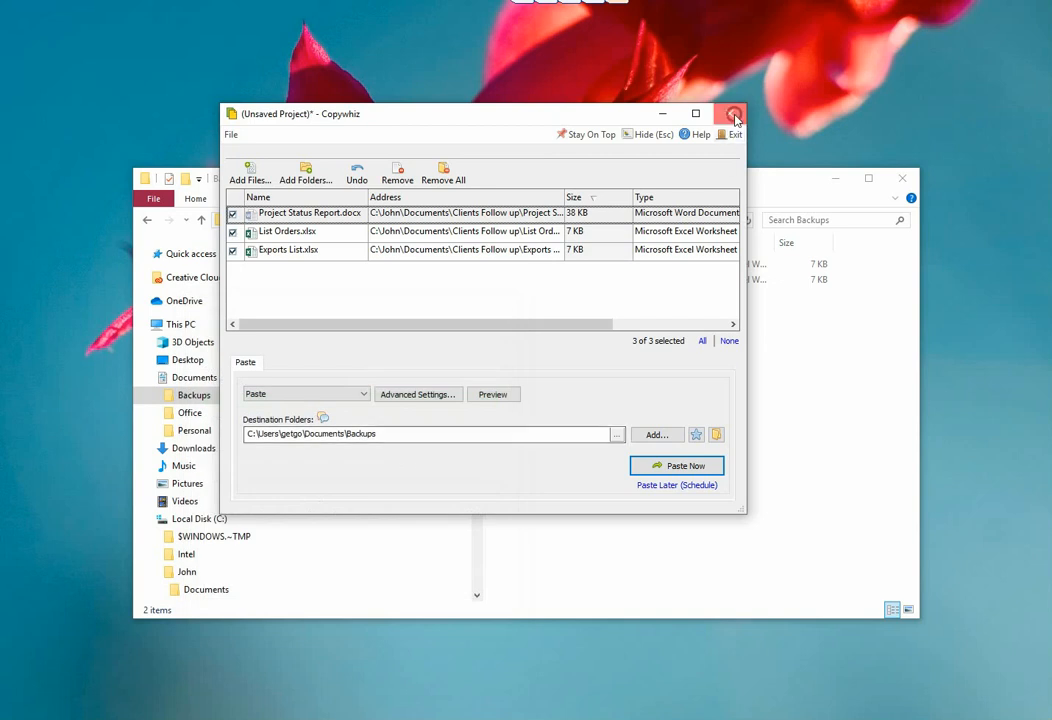